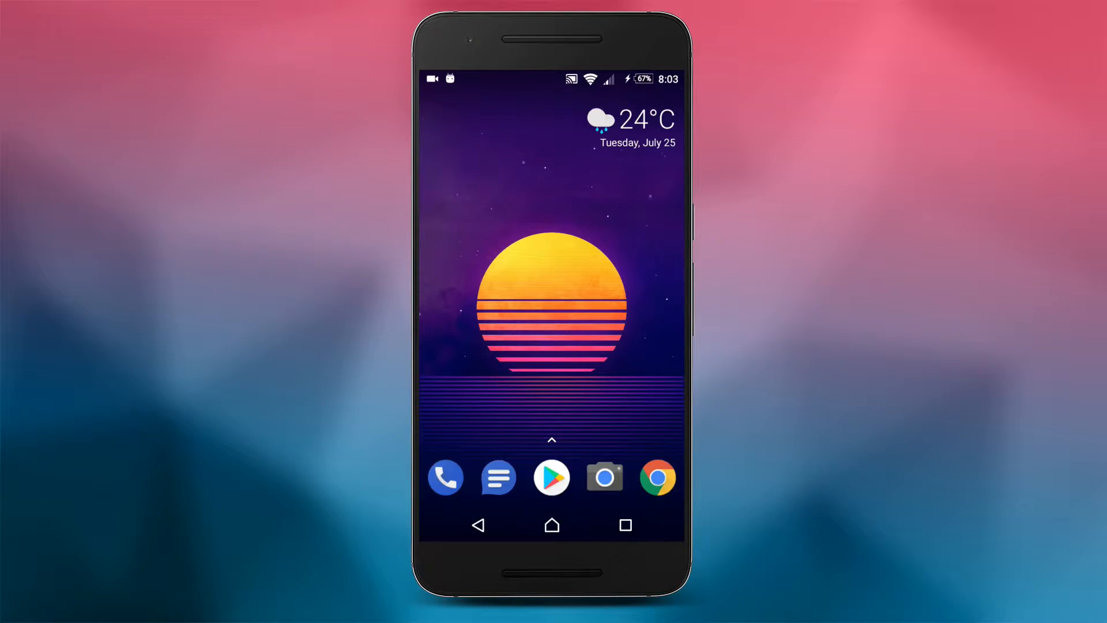
Launch the Phone dialer, view its Contacts list, then bring up the recent-apps overview
click(445, 477)
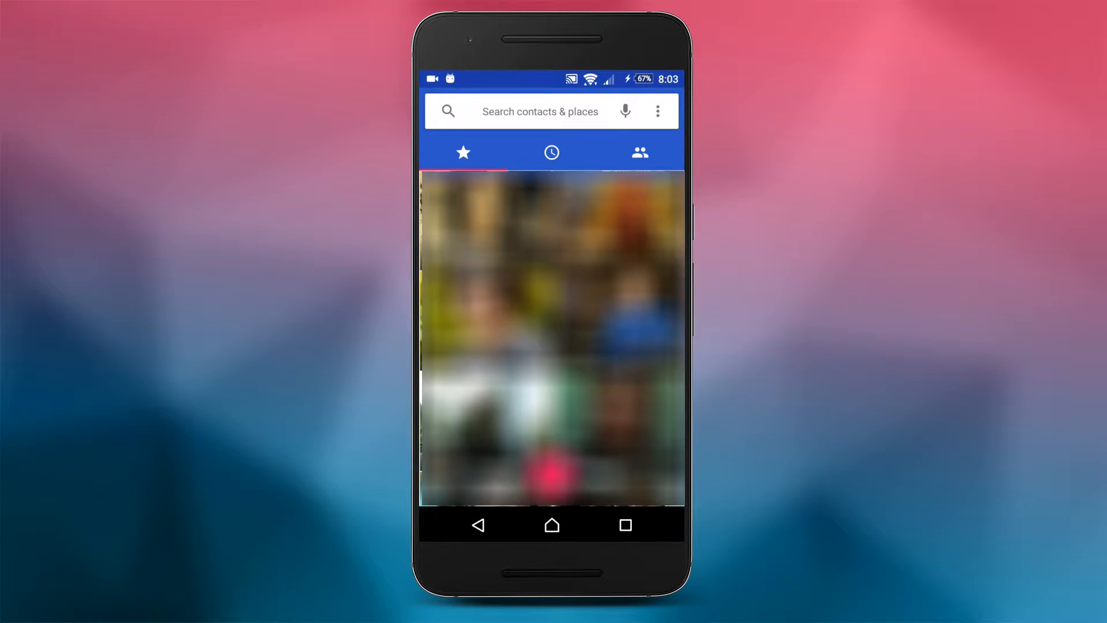
click(640, 153)
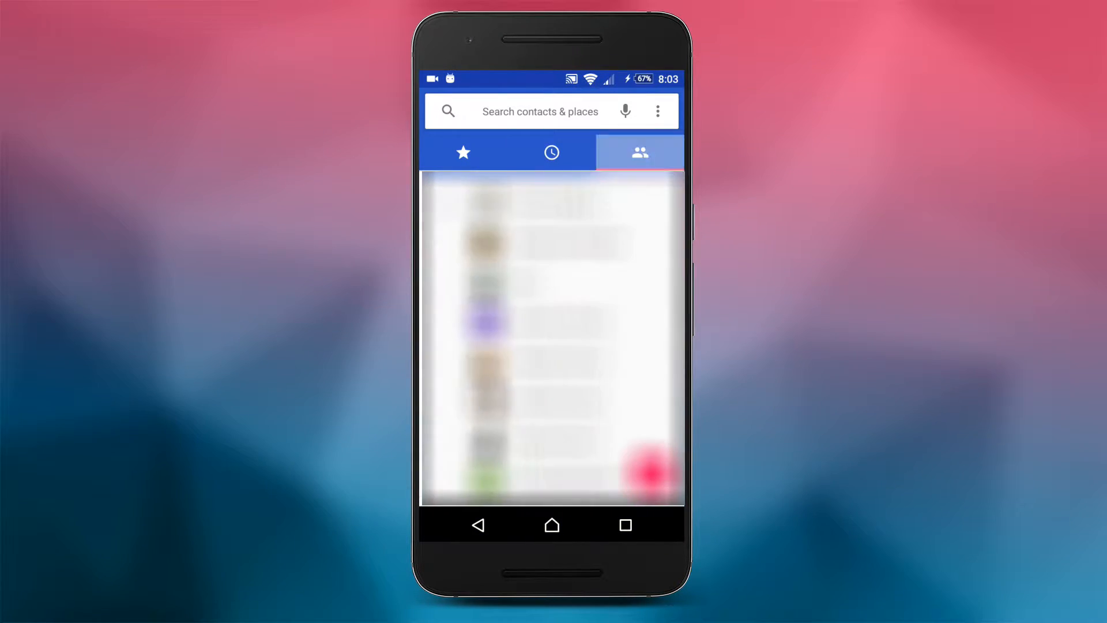
click(551, 152)
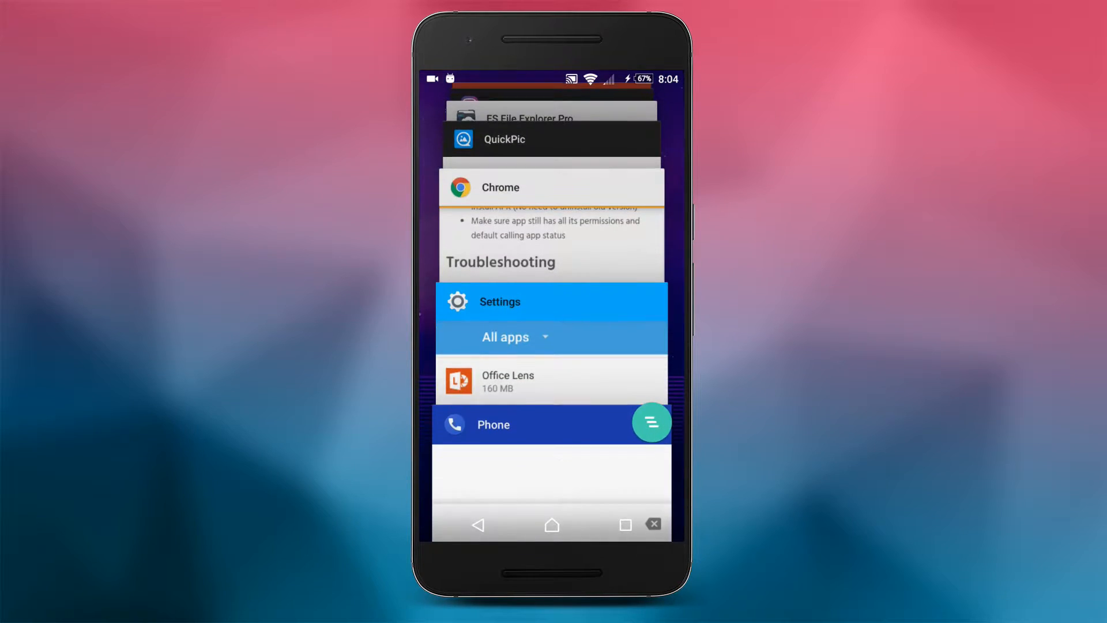
Attempt installing the Phone APK and dismiss the resulting 'App not installed' notice with DONE
click(505, 139)
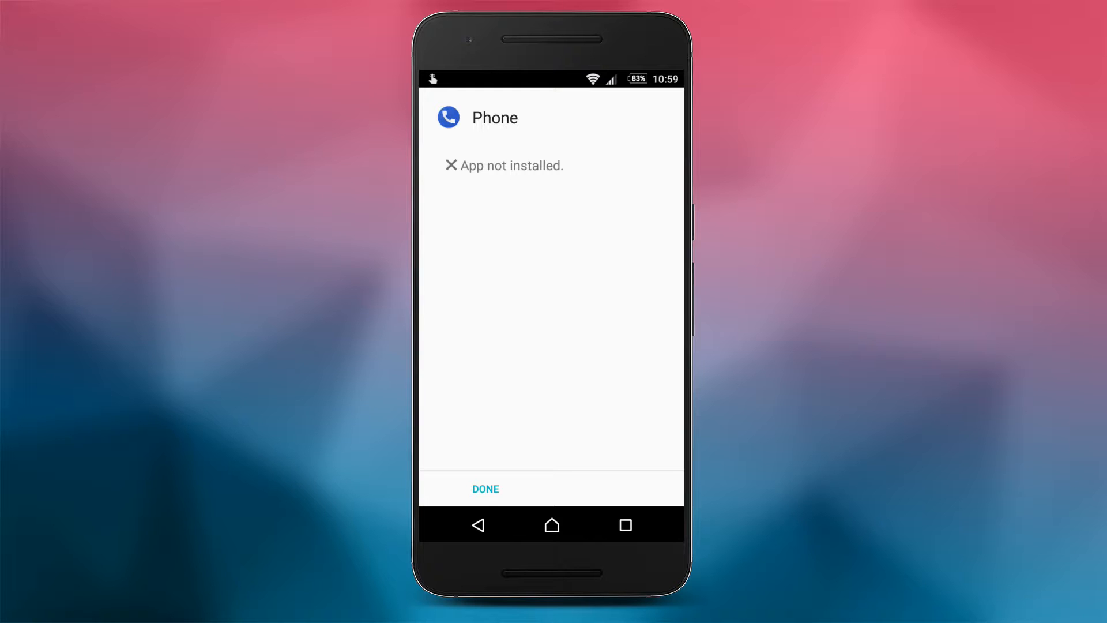
click(485, 489)
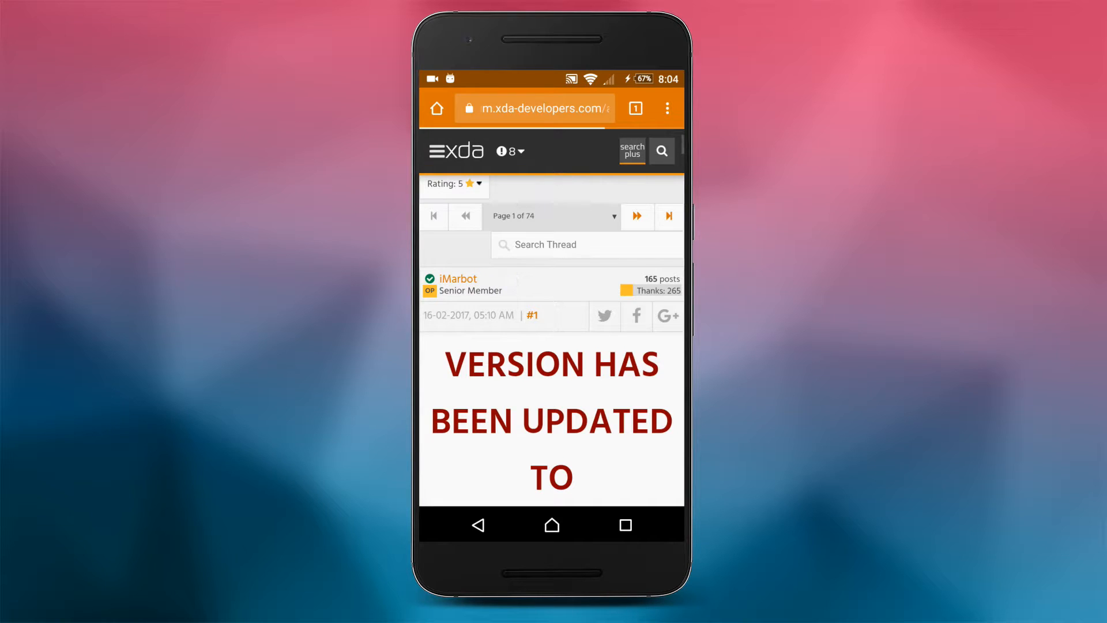
Scroll through the XDA patched Google Dialer thread's version notes, Downloads list and Install Instructions
scroll(down, 3)
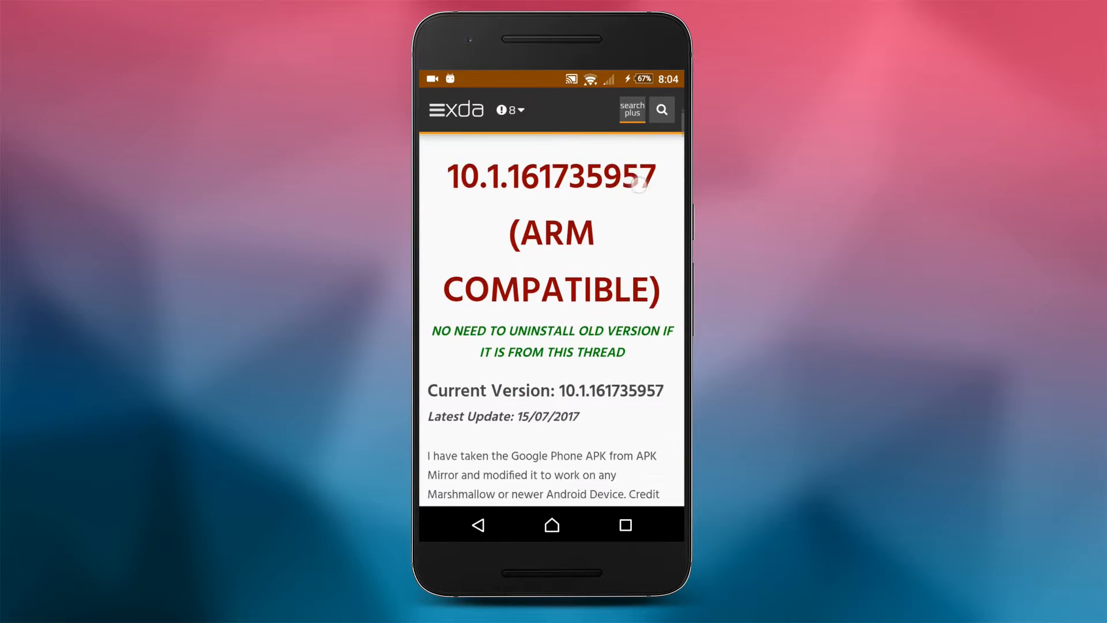
scroll(down, 3)
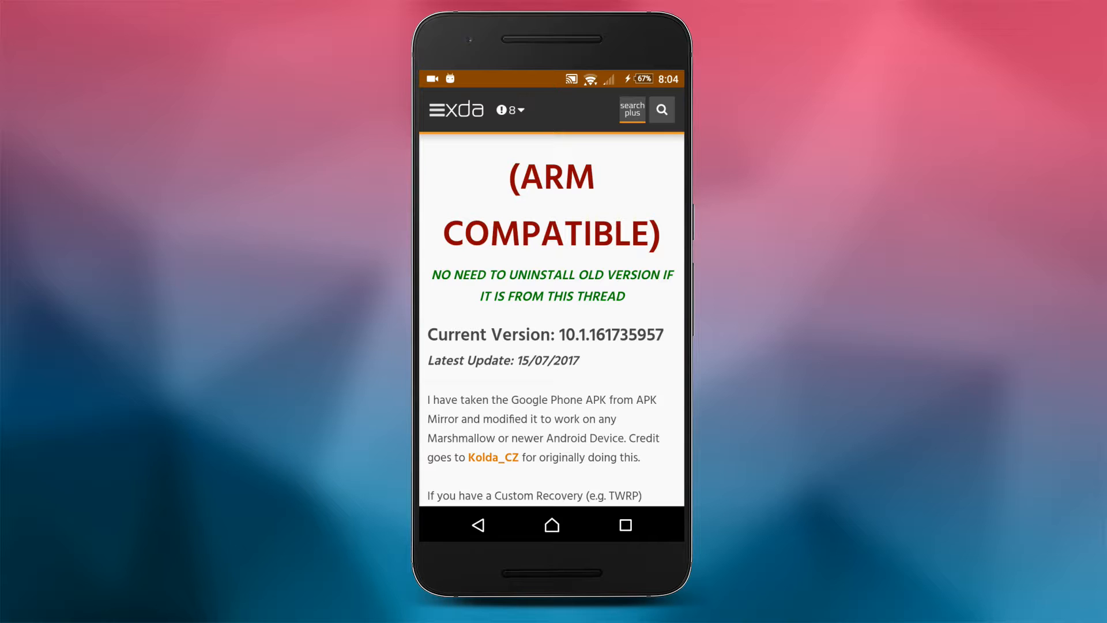
scroll(down, 3)
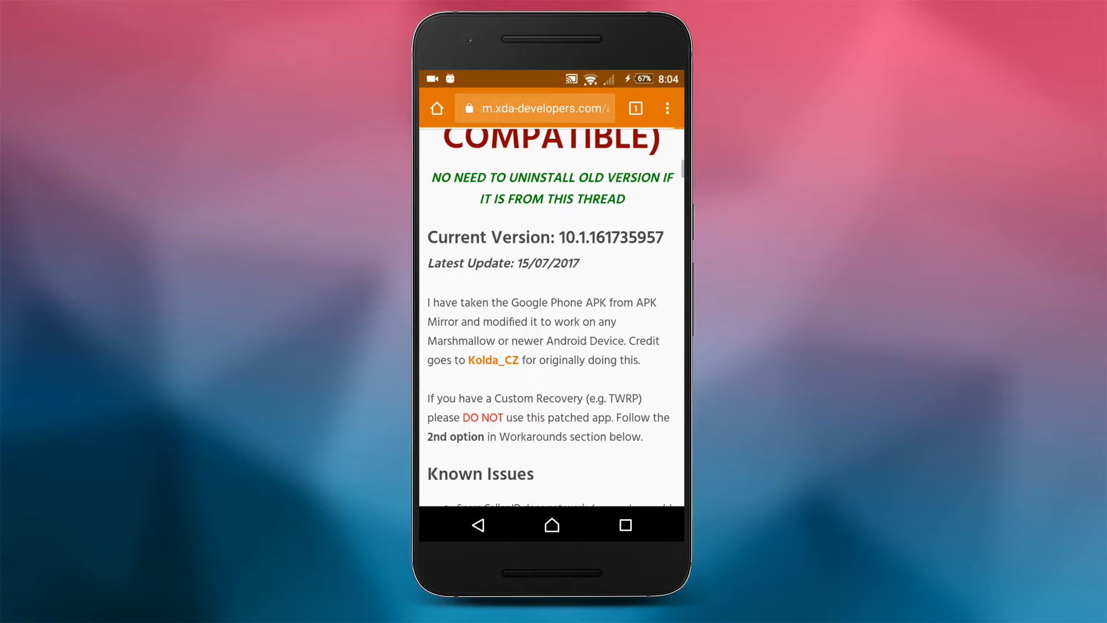
scroll(down, 3)
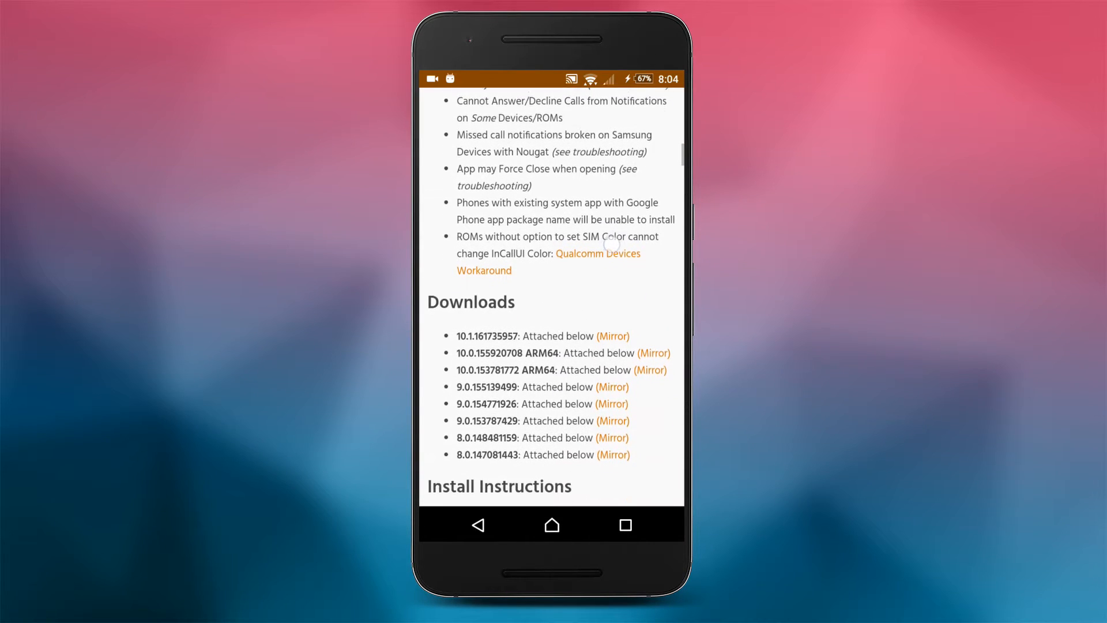
scroll(down, 3)
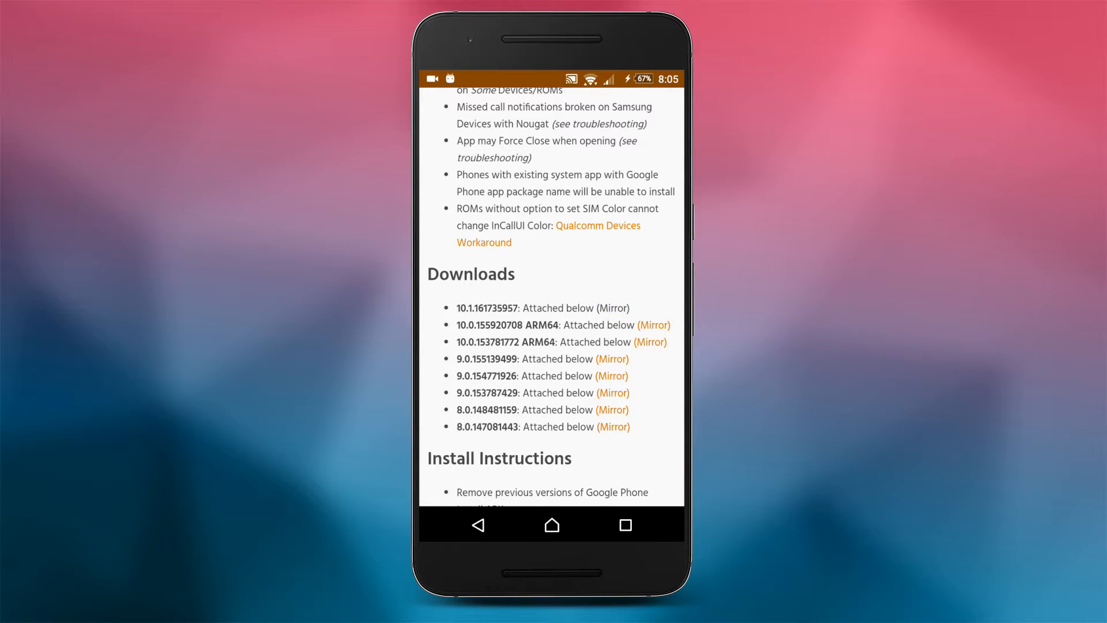
scroll(down, 3)
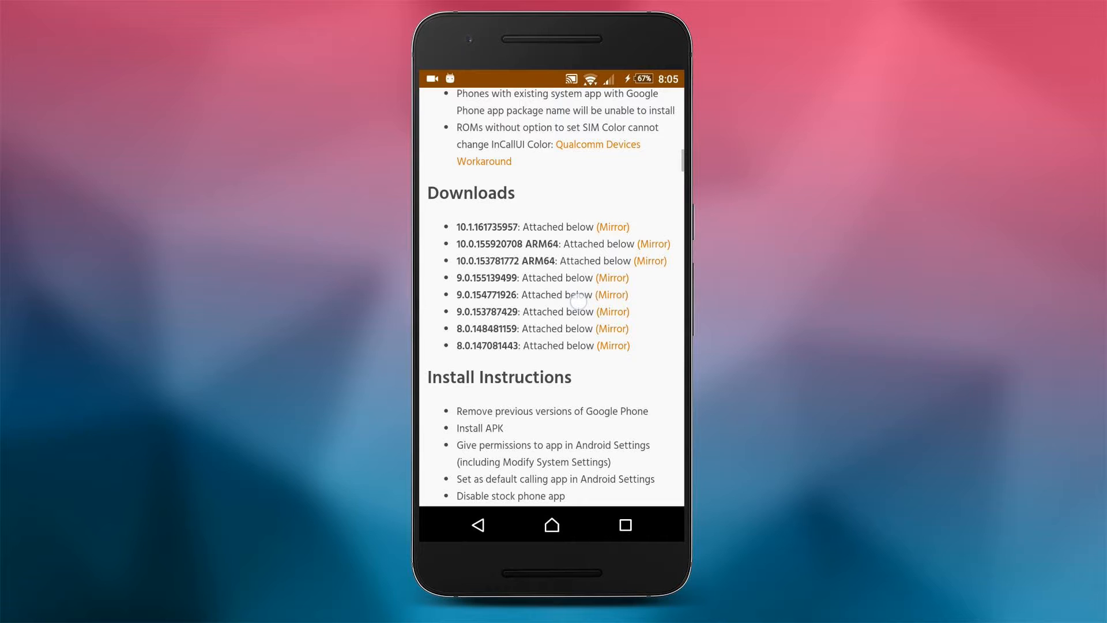
scroll(down, 3)
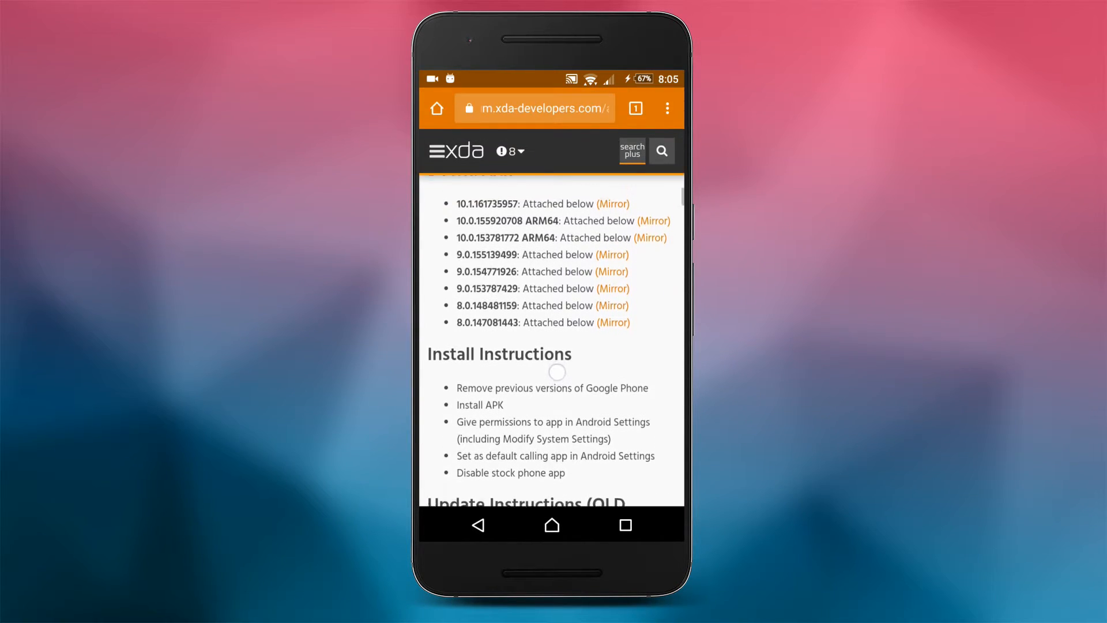
scroll(down, 3)
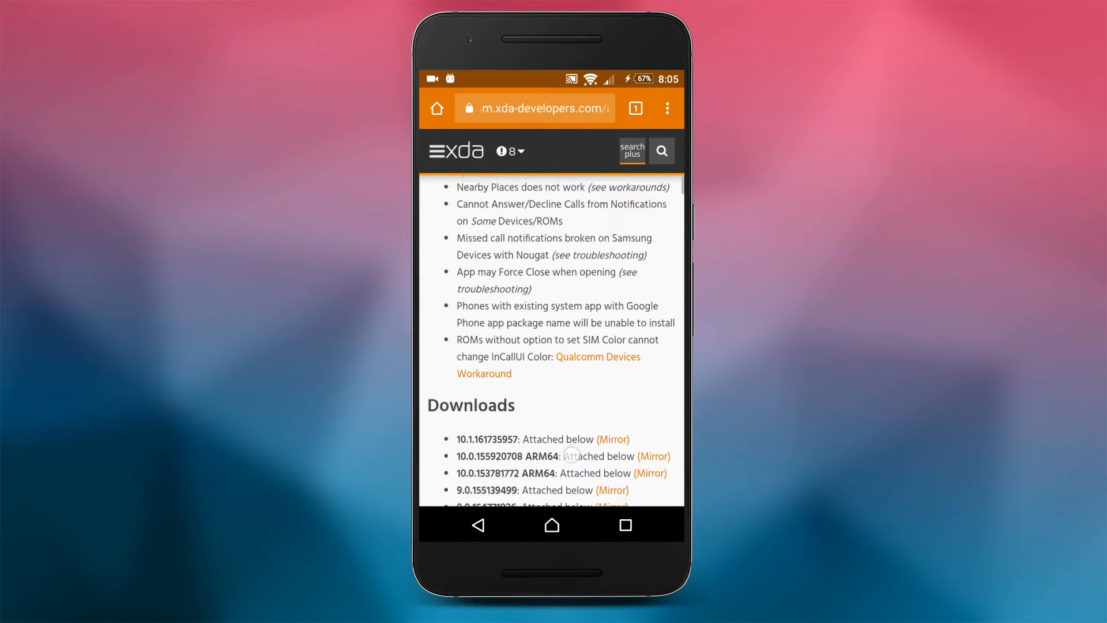
scroll(down, 3)
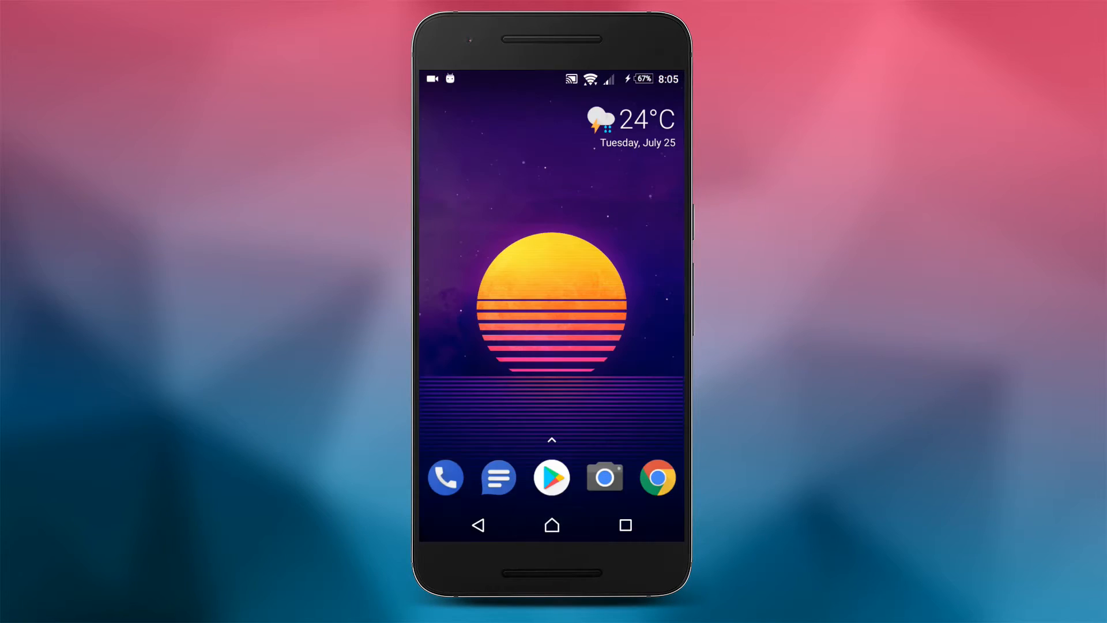
Scroll the Settings Apps list down to Phone and view its app info page
drag(553, 78, 553, 318)
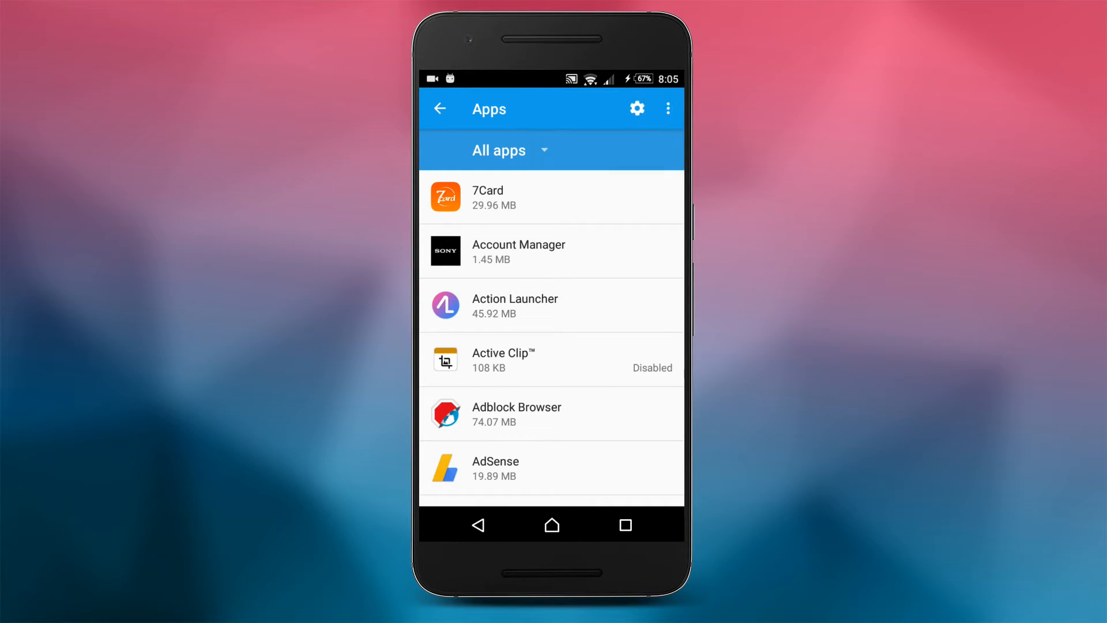
scroll(down, 3)
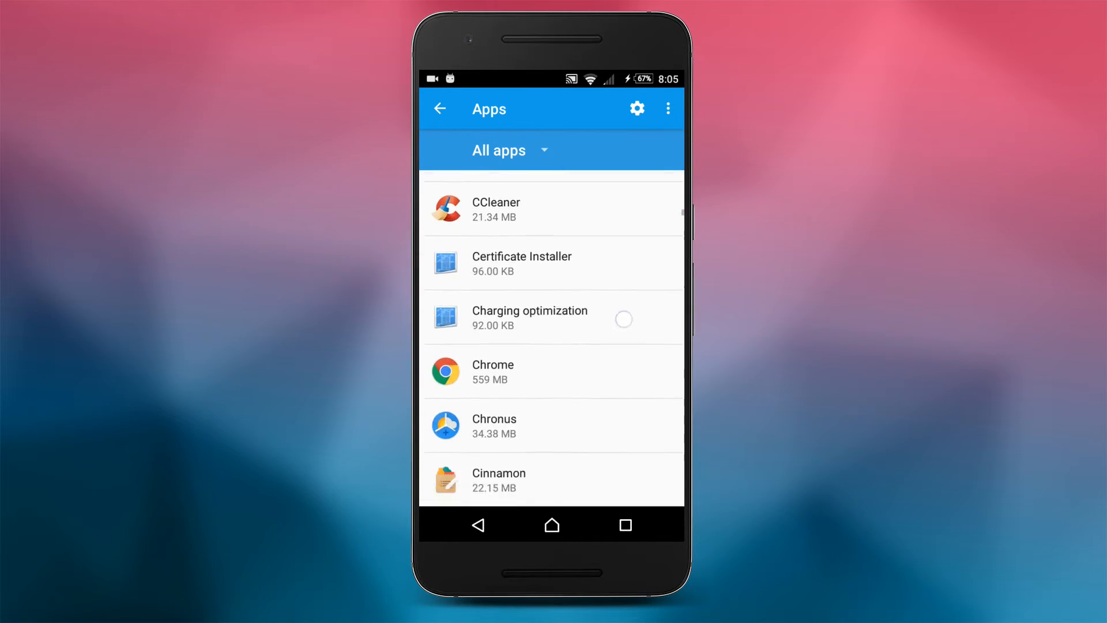
scroll(down, 3)
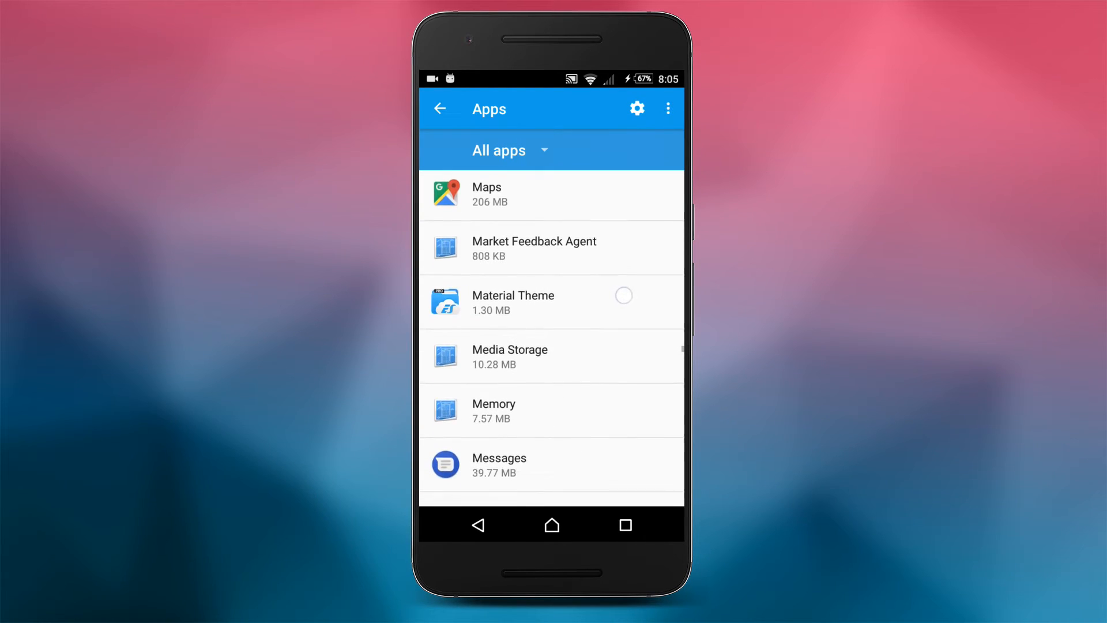
scroll(down, 3)
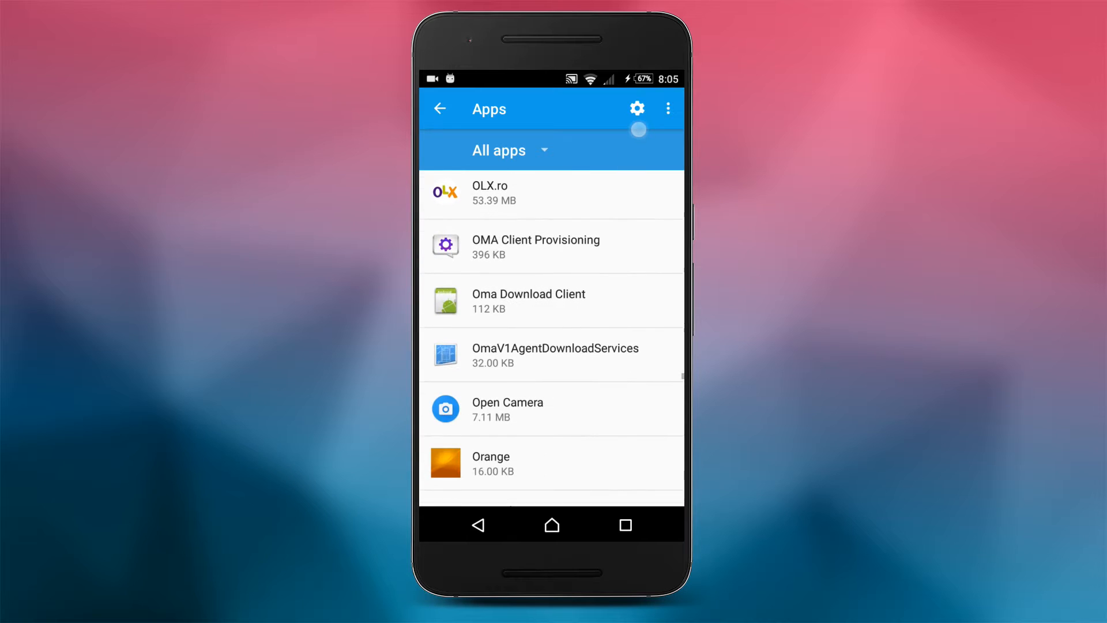
scroll(down, 3)
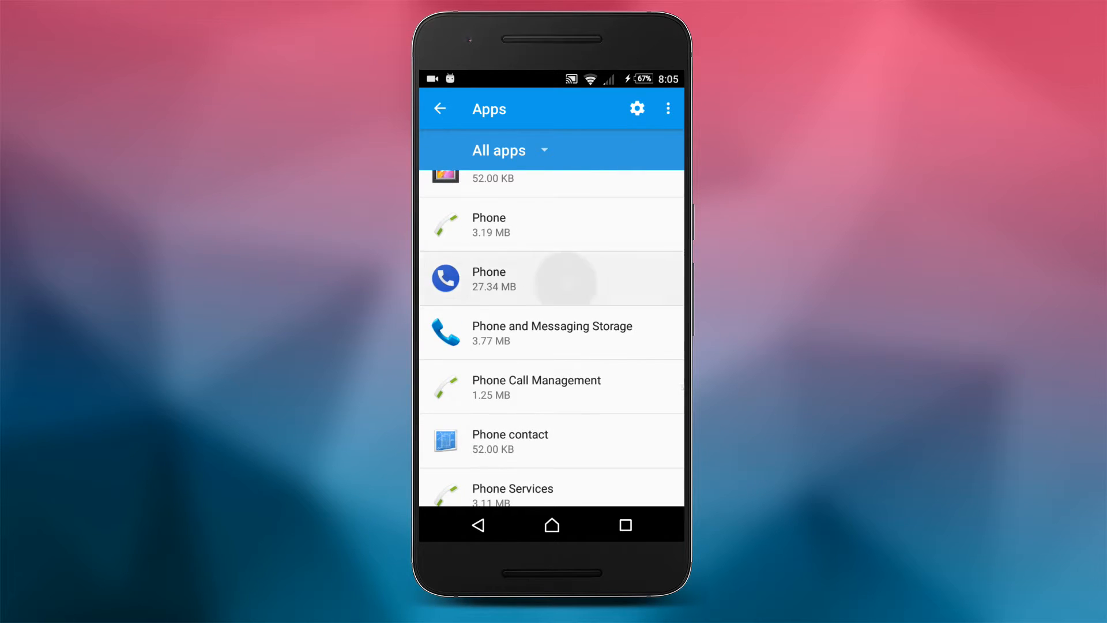
click(566, 279)
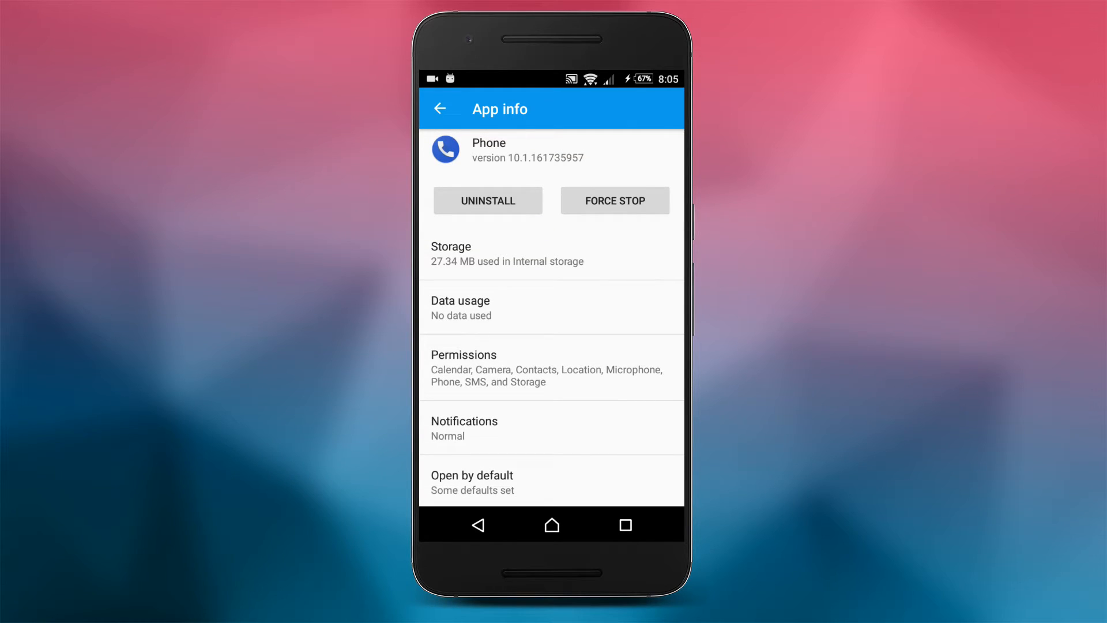
Check the Phone app's permissions from Calendar to Storage are all granted, then return to the apps list
click(464, 367)
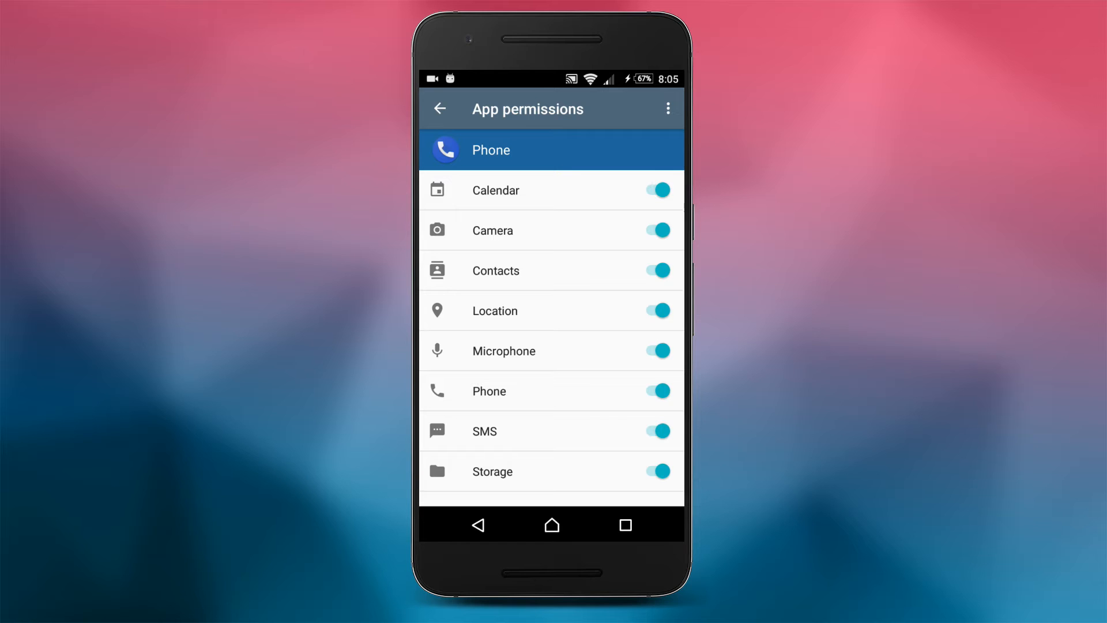
click(658, 190)
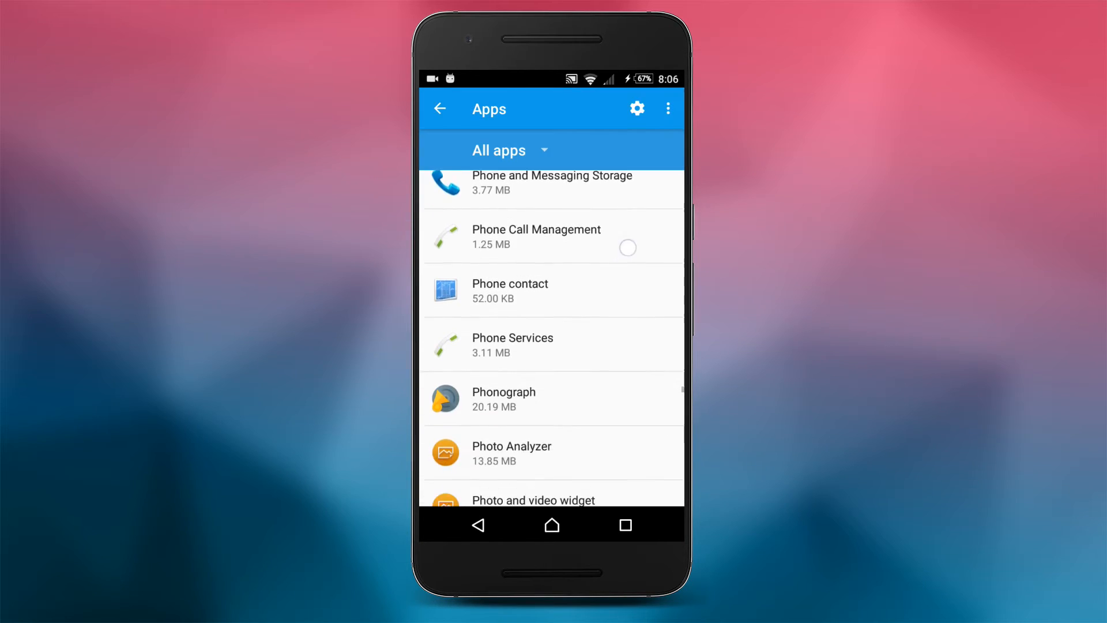
scroll(down, 3)
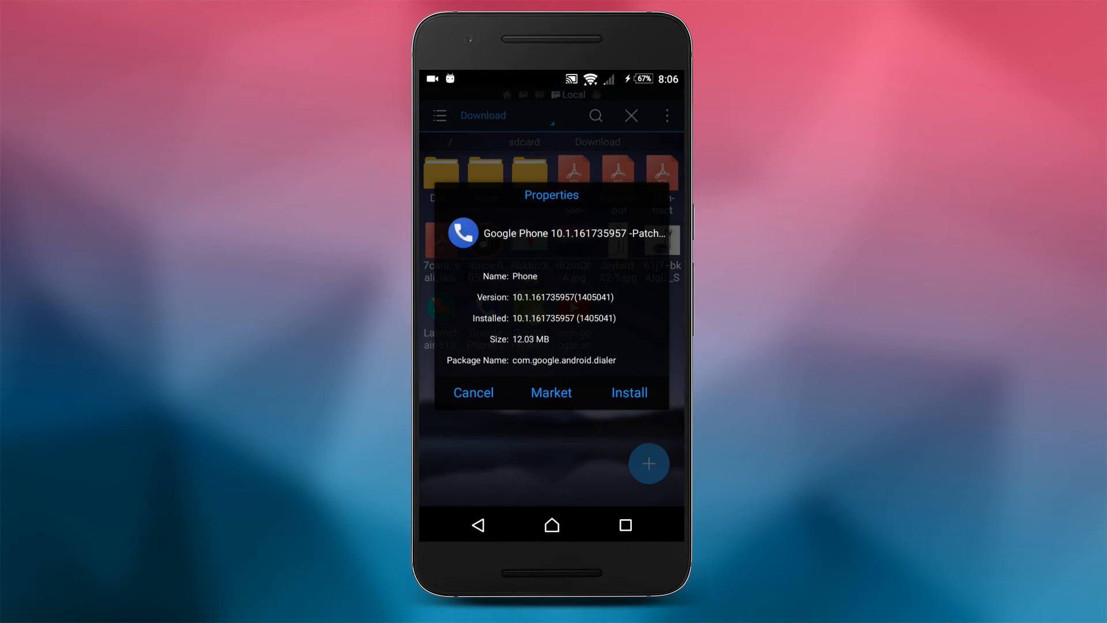
View the patched Google Phone APK's properties showing version 10.1.161735957 already installed
click(473, 393)
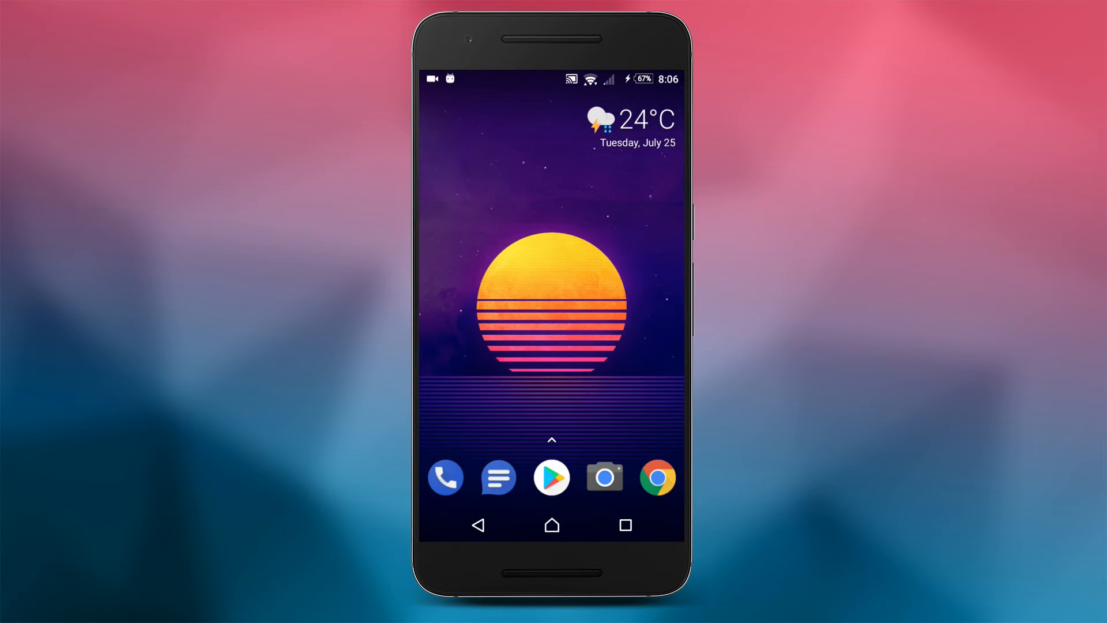
Launch the patched Phone dialer, show its call history tab, then return to the XDA thread in Chrome
click(445, 477)
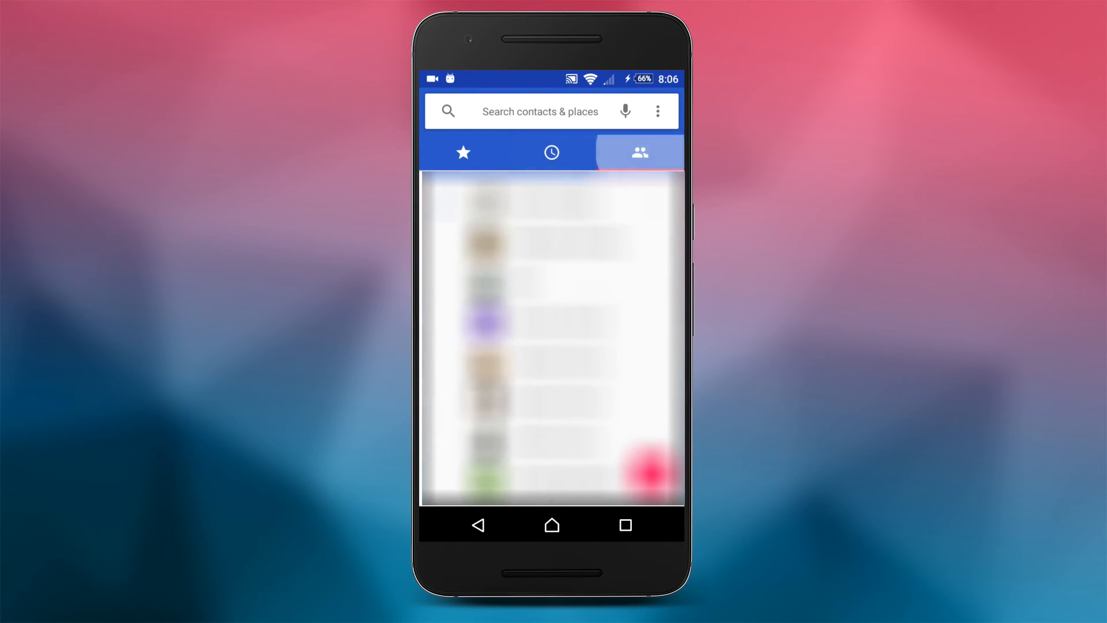
click(552, 153)
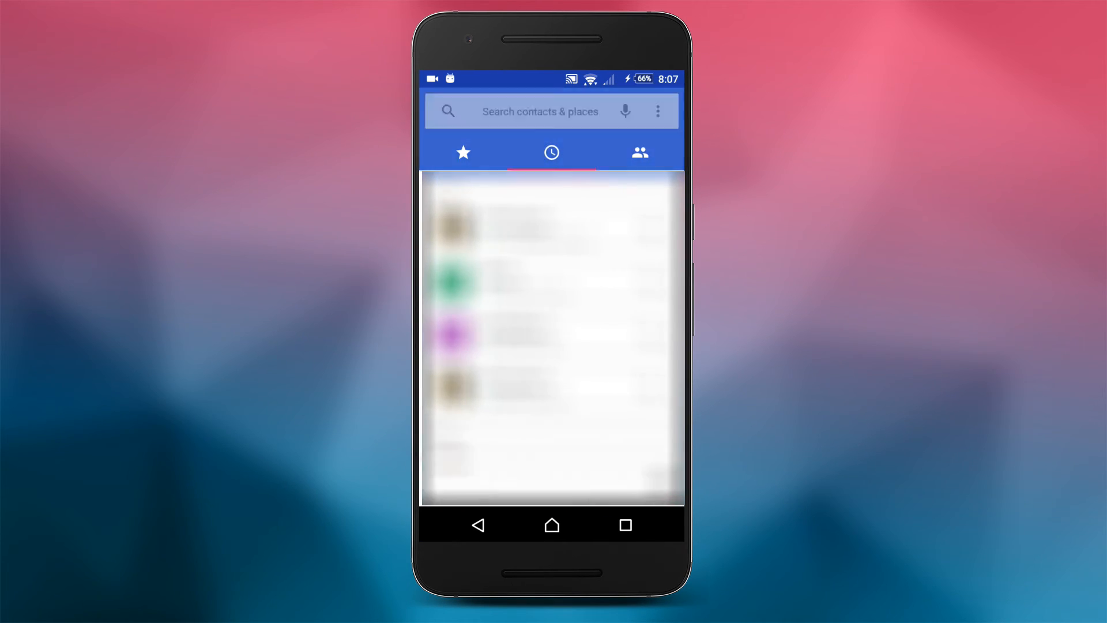
click(481, 535)
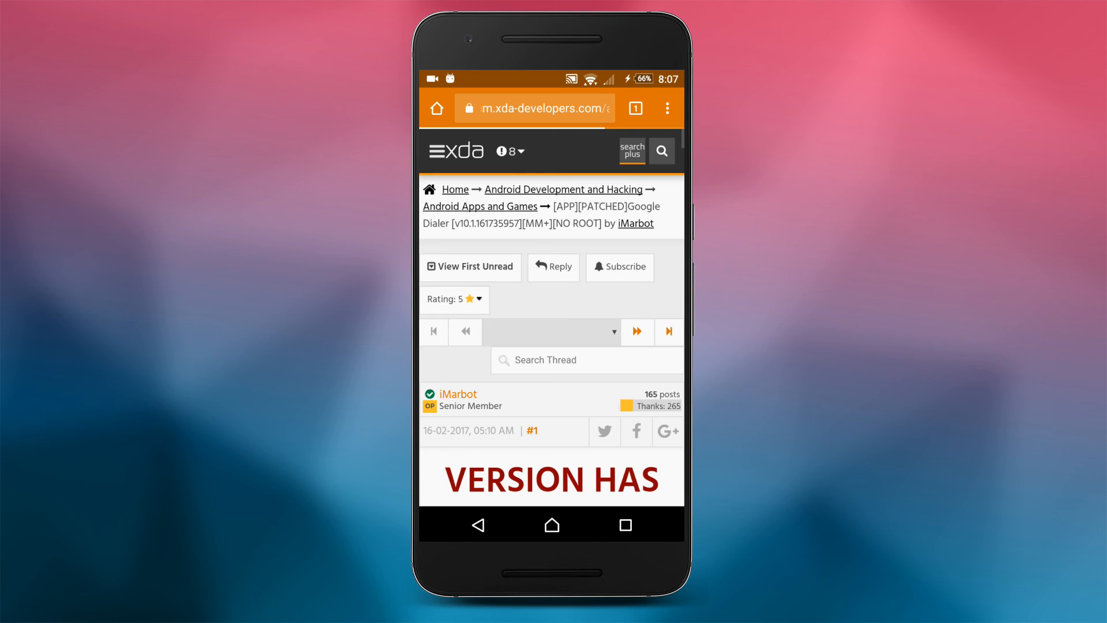
scroll(down, 3)
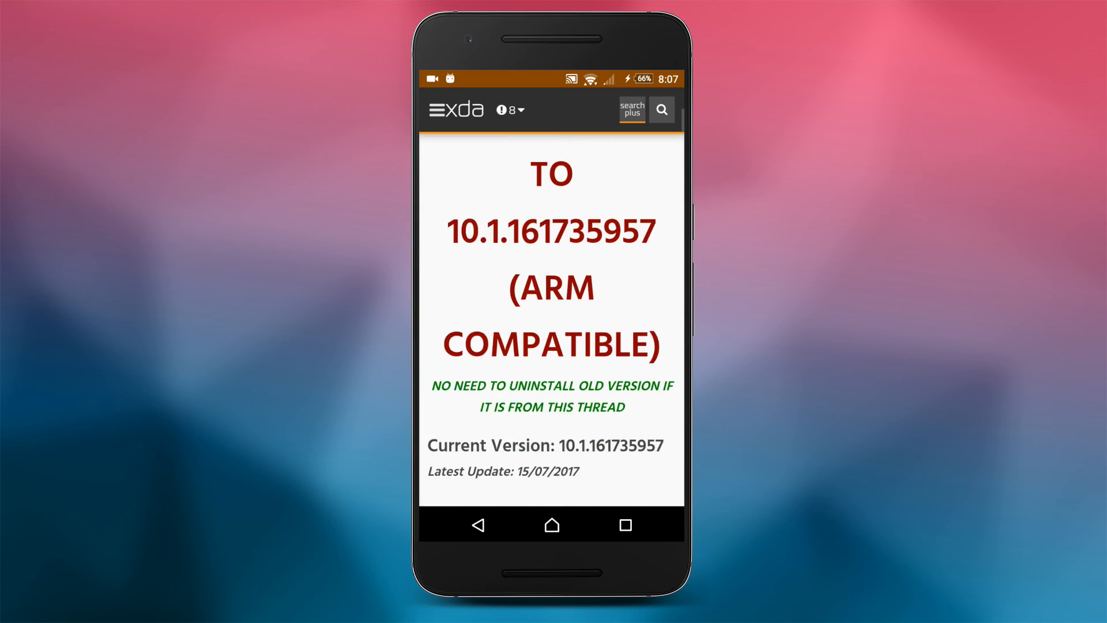